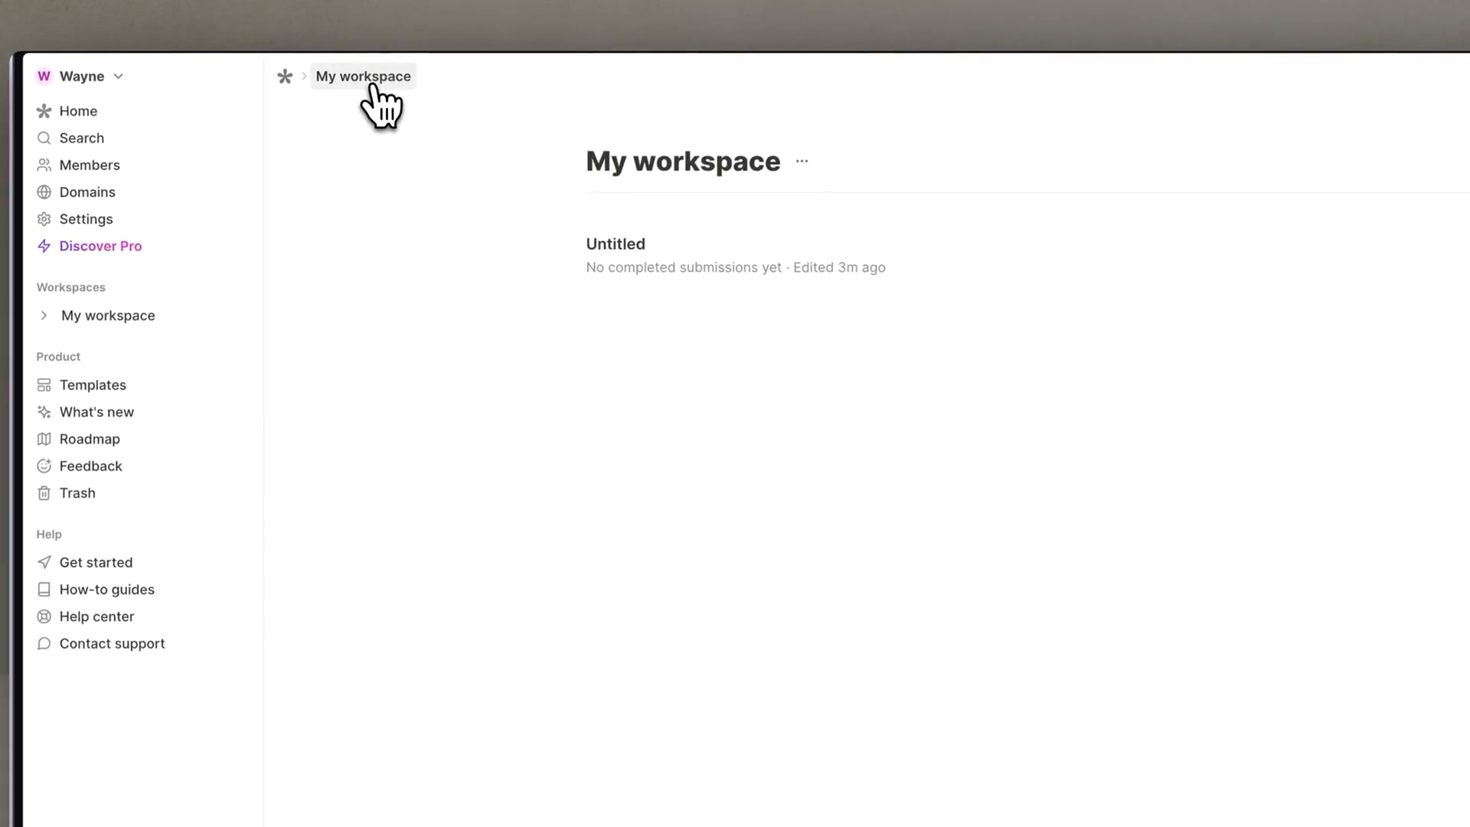
pyautogui.moveTo(624, 258)
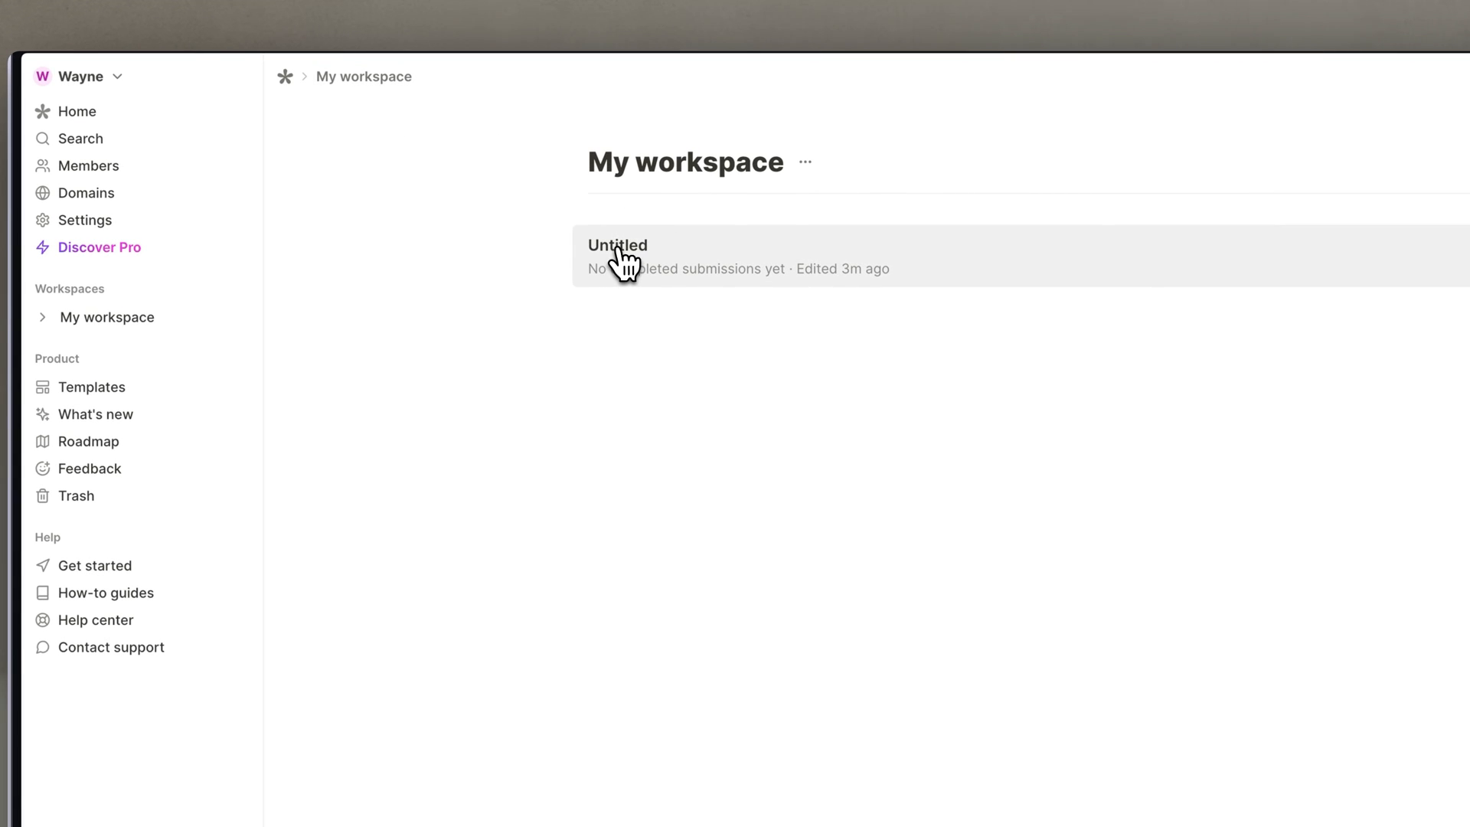
# - Check the Untitled form's Summary and Submissions, then return to its Share tab
pyautogui.click(617, 256)
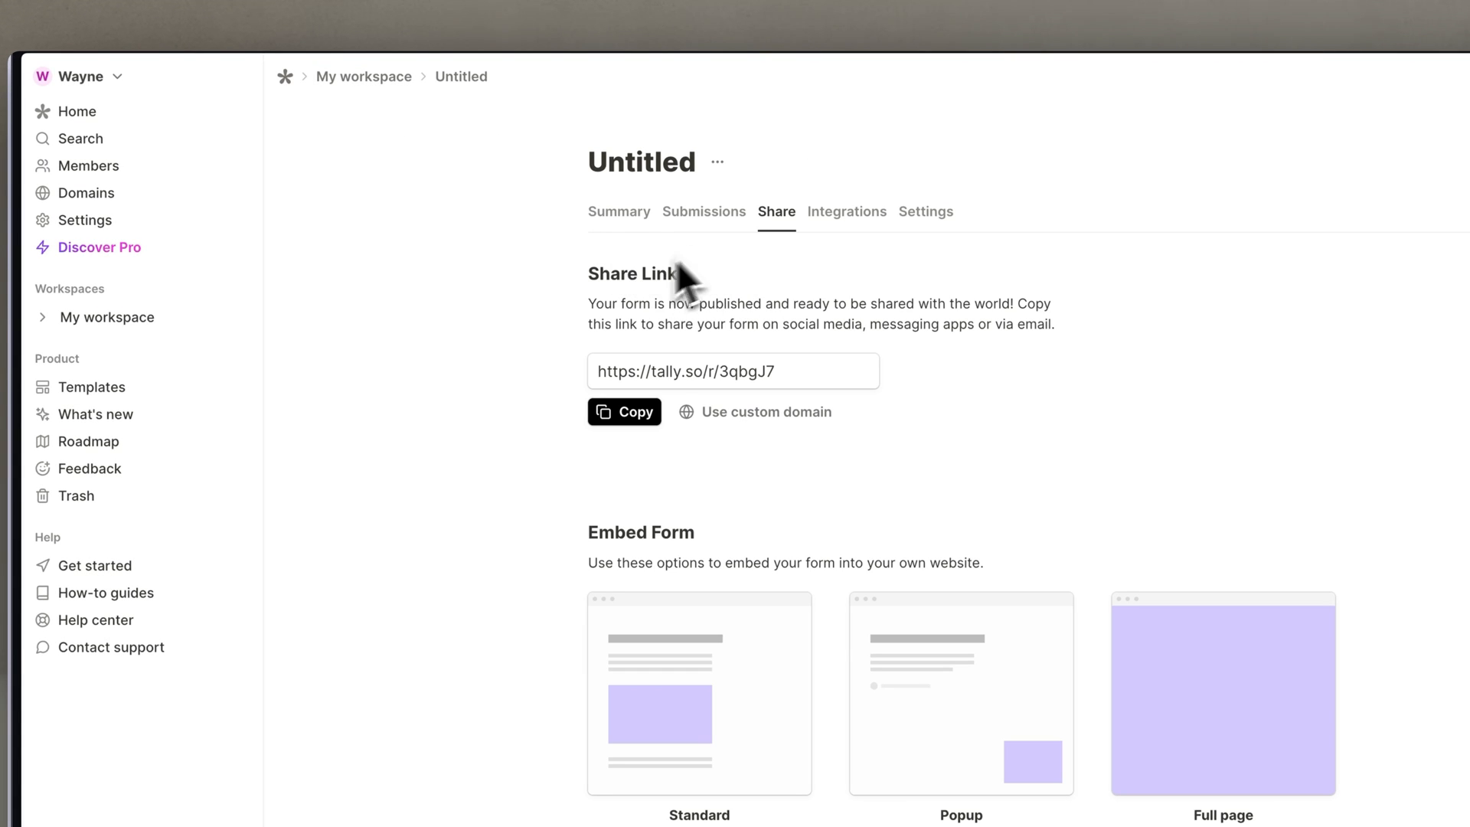
pyautogui.click(619, 211)
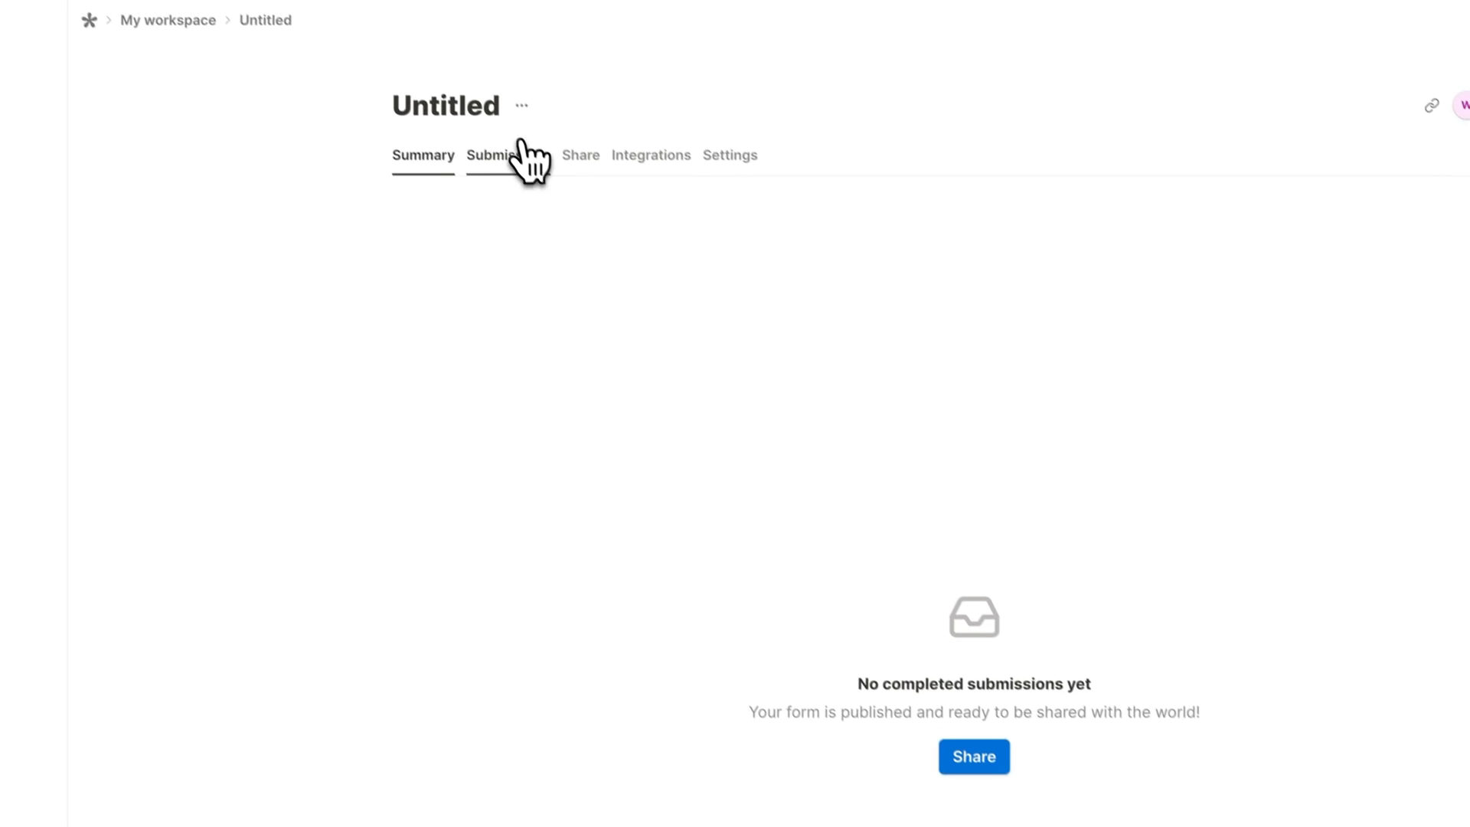
pyautogui.click(523, 171)
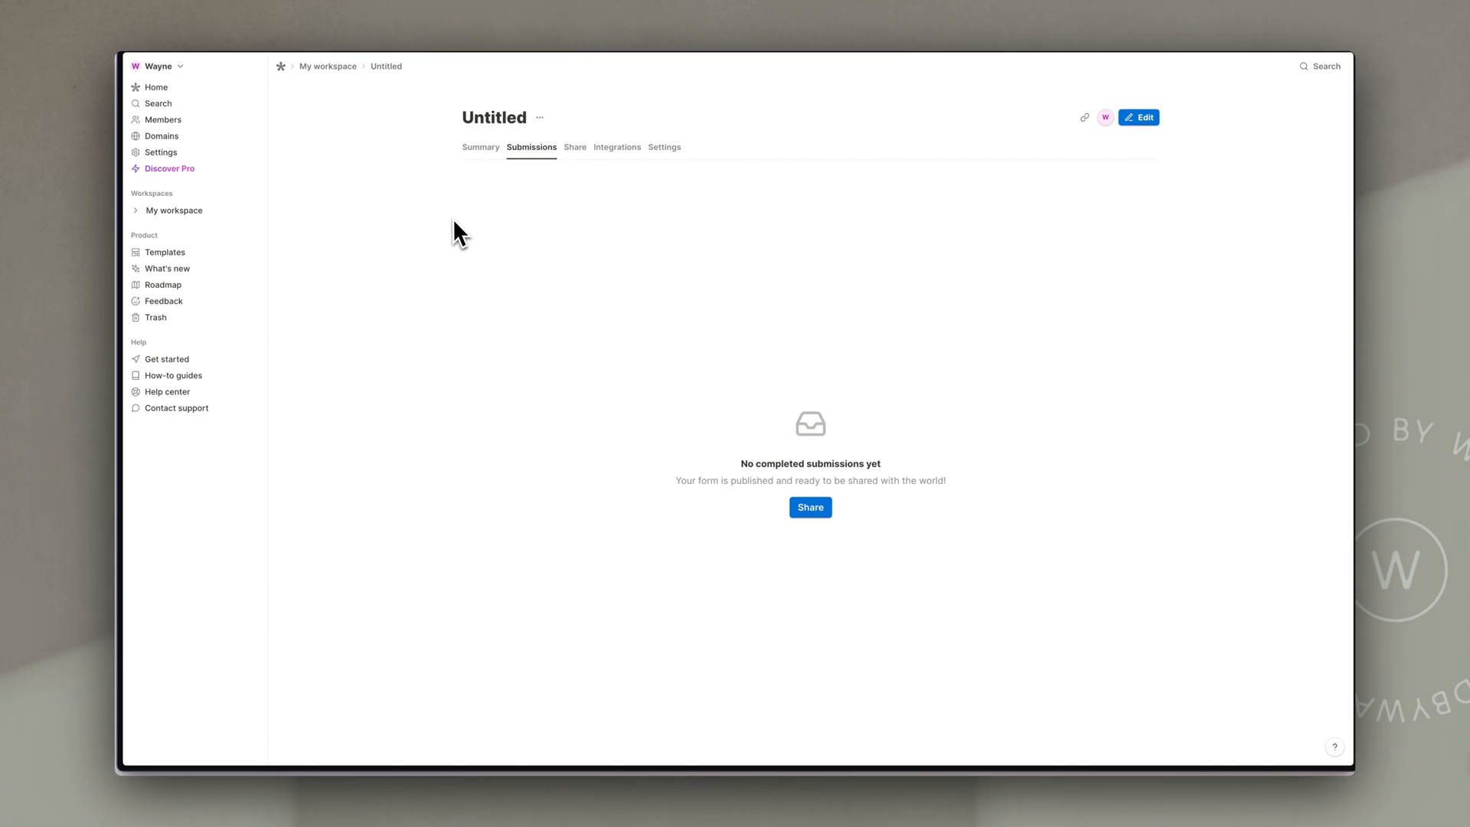
pyautogui.moveTo(596, 426)
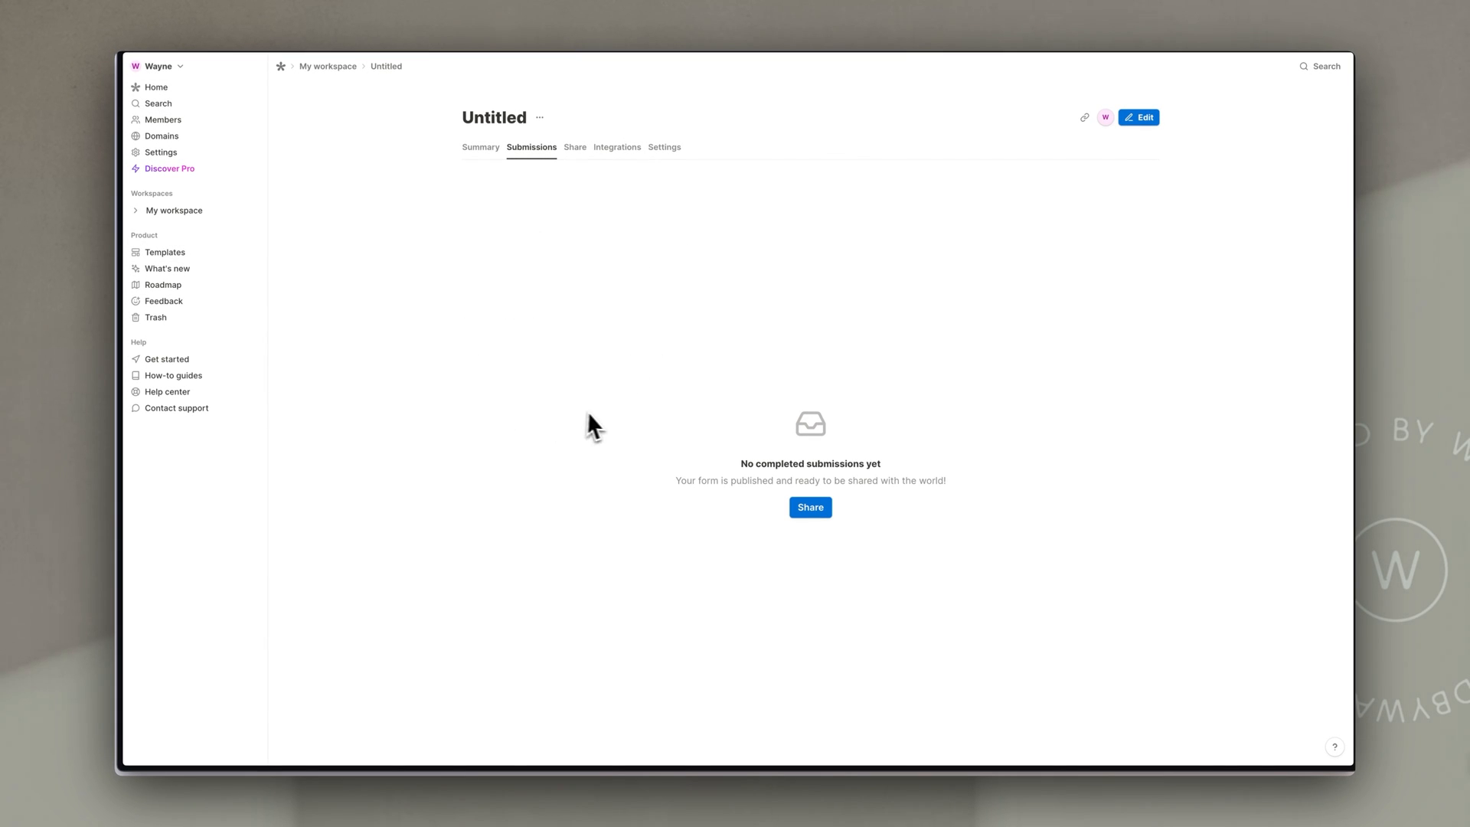
pyautogui.moveTo(692, 300)
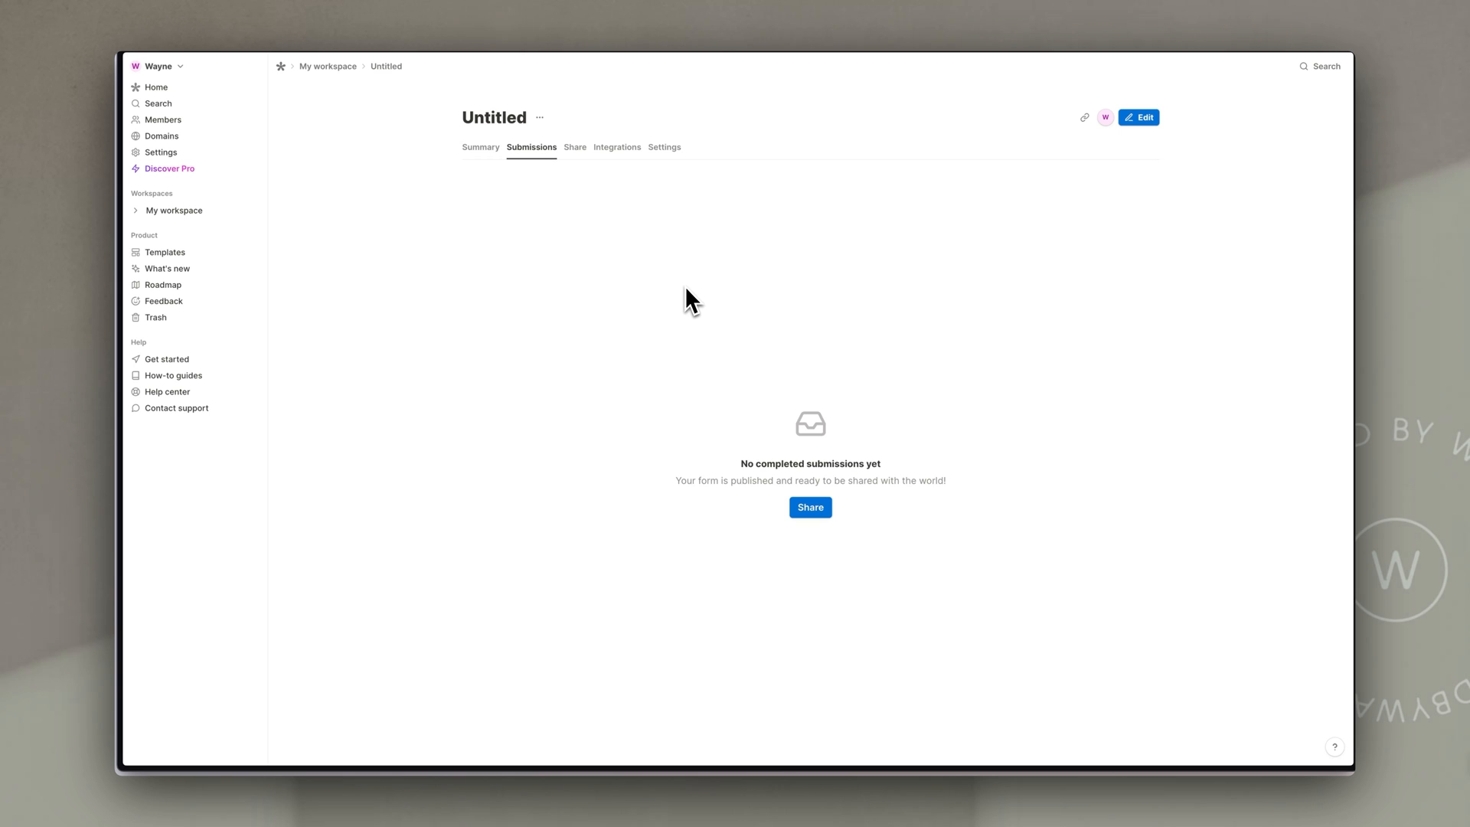
pyautogui.click(575, 147)
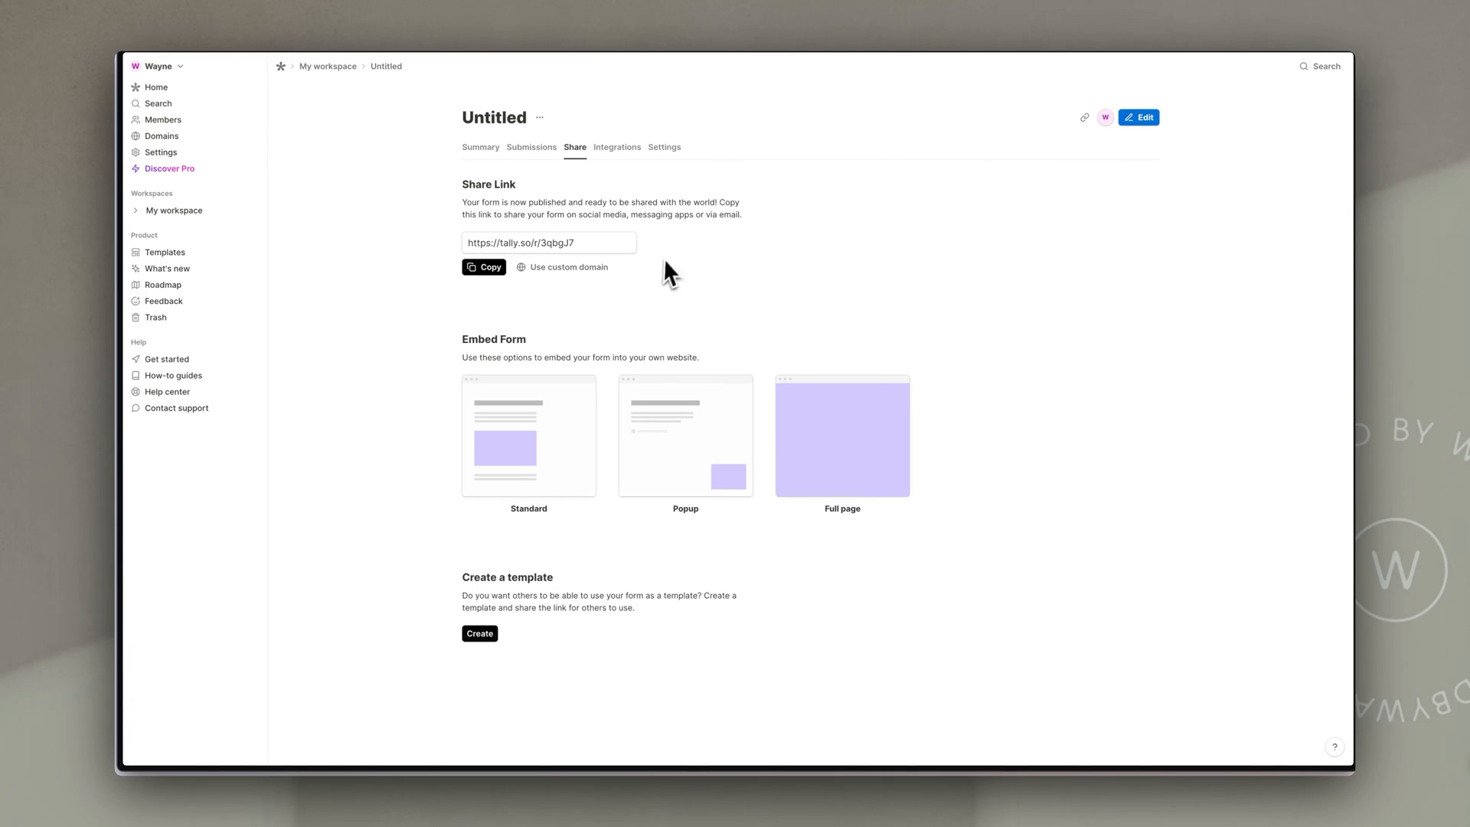
pyautogui.click(664, 147)
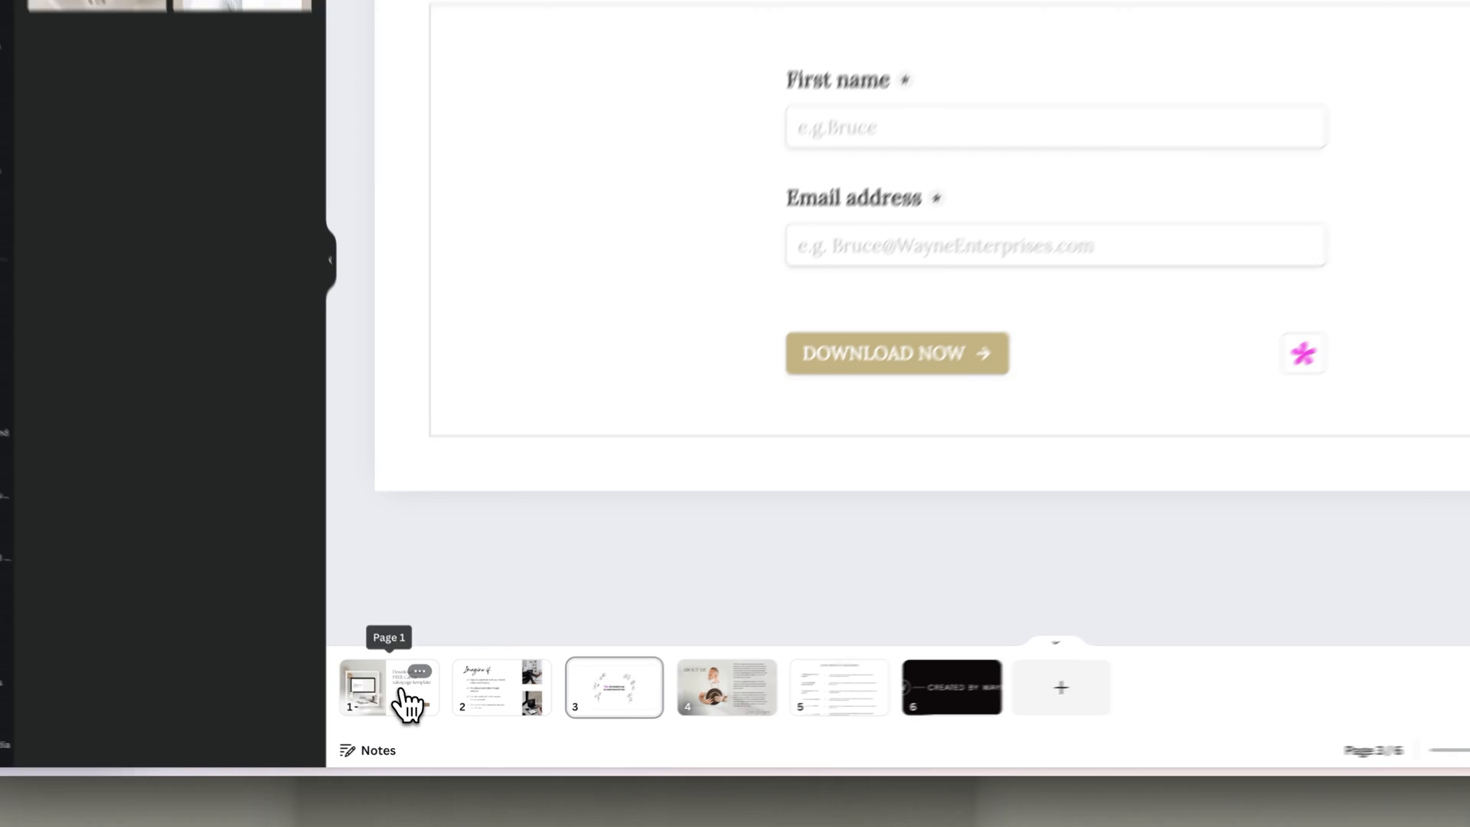
# - Link page 1's DOWNLOAD YOUR TEMPLATE button to page 3 - Untitled
pyautogui.click(362, 686)
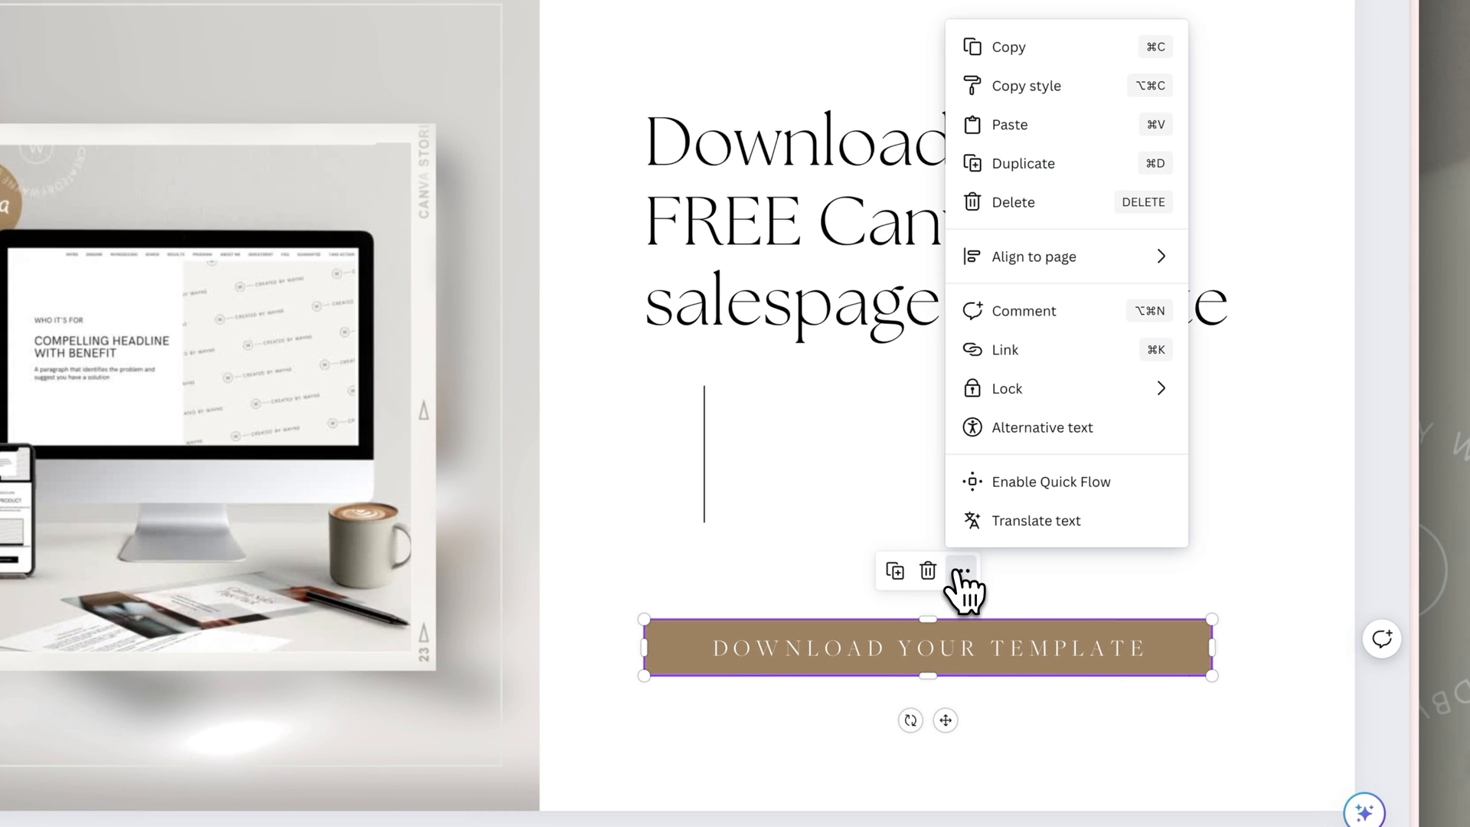
pyautogui.click(1005, 349)
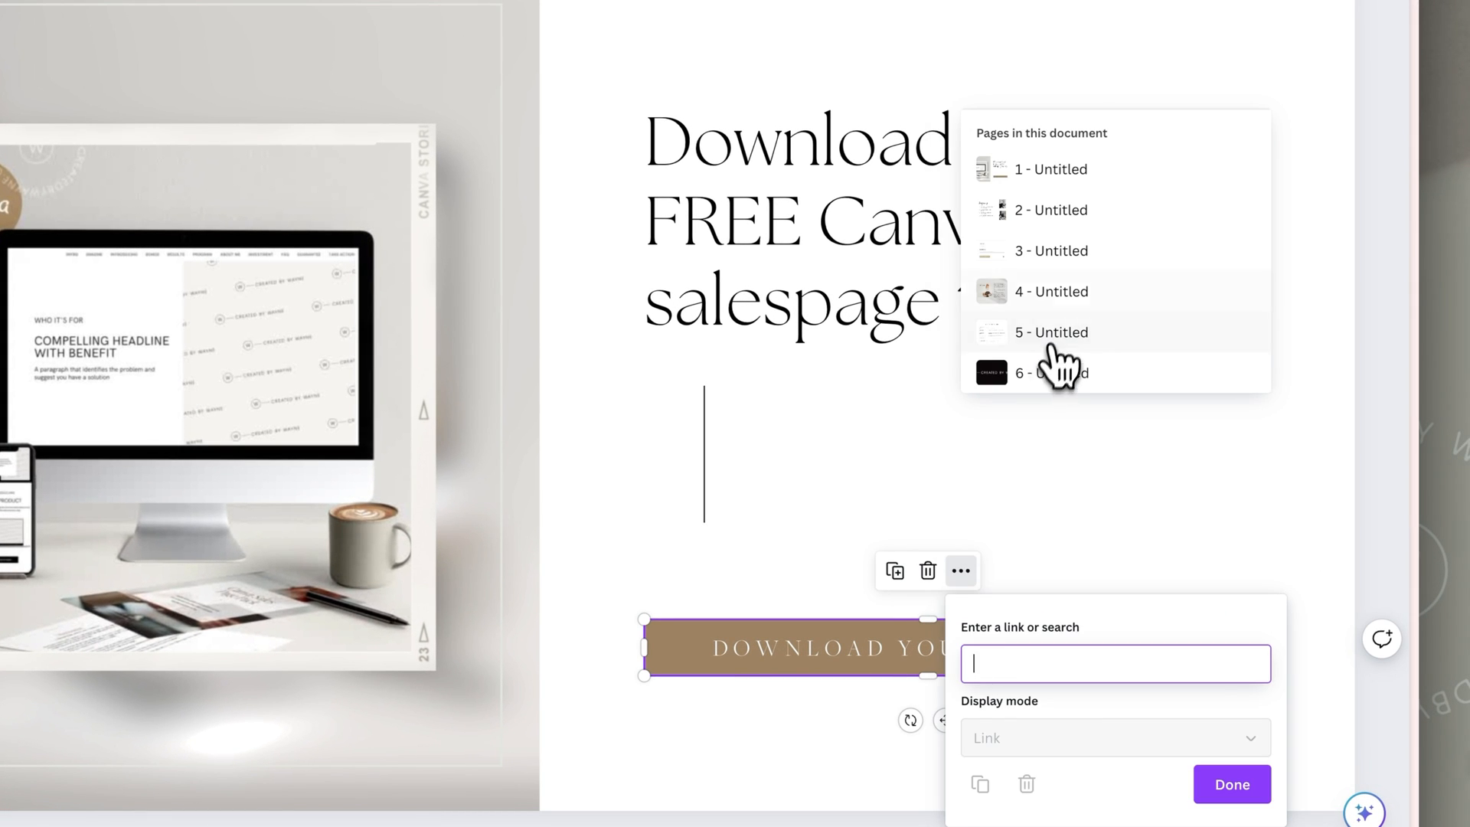
pyautogui.scroll(3)
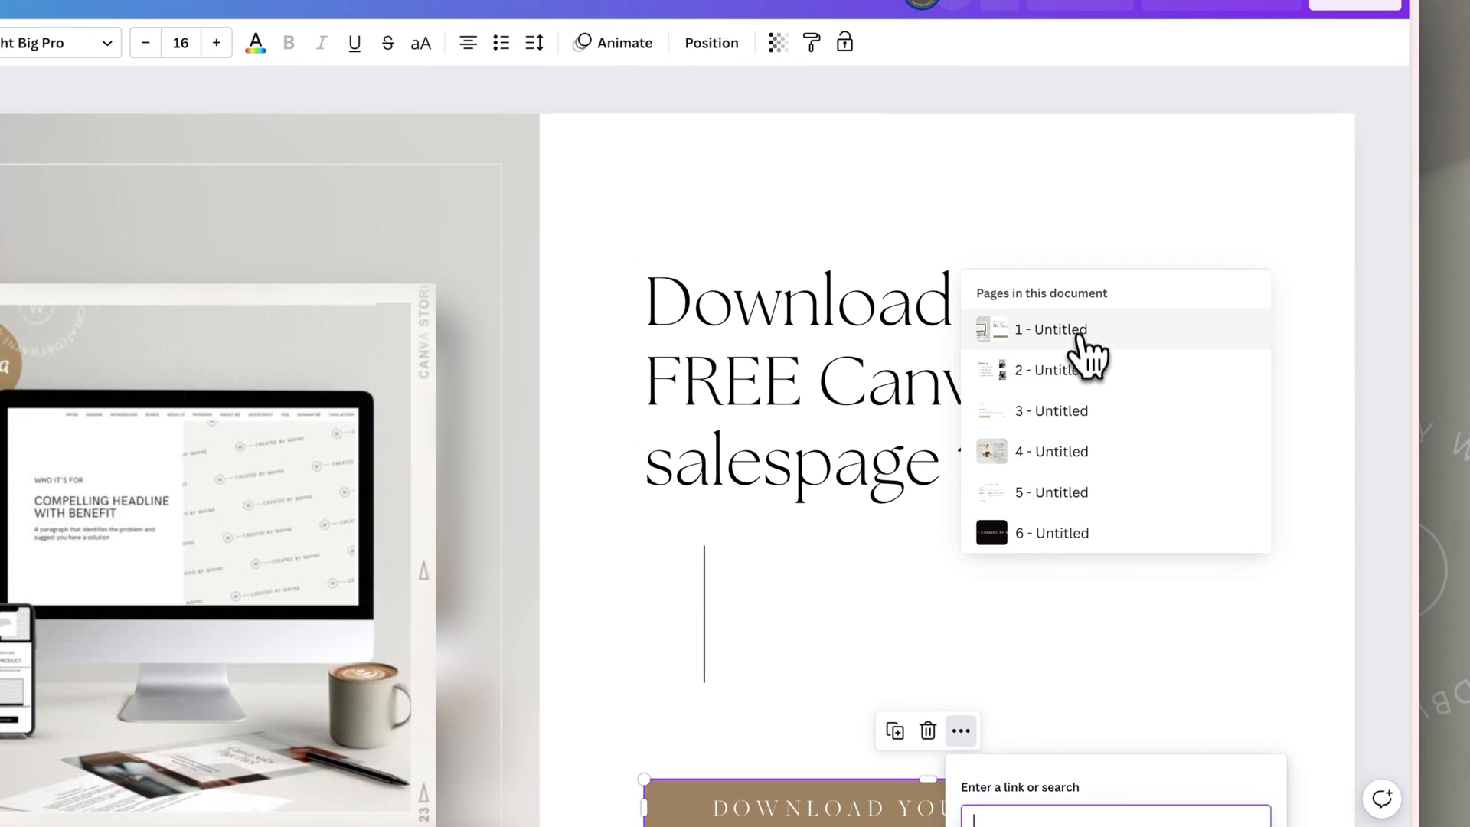
pyautogui.moveTo(1106, 422)
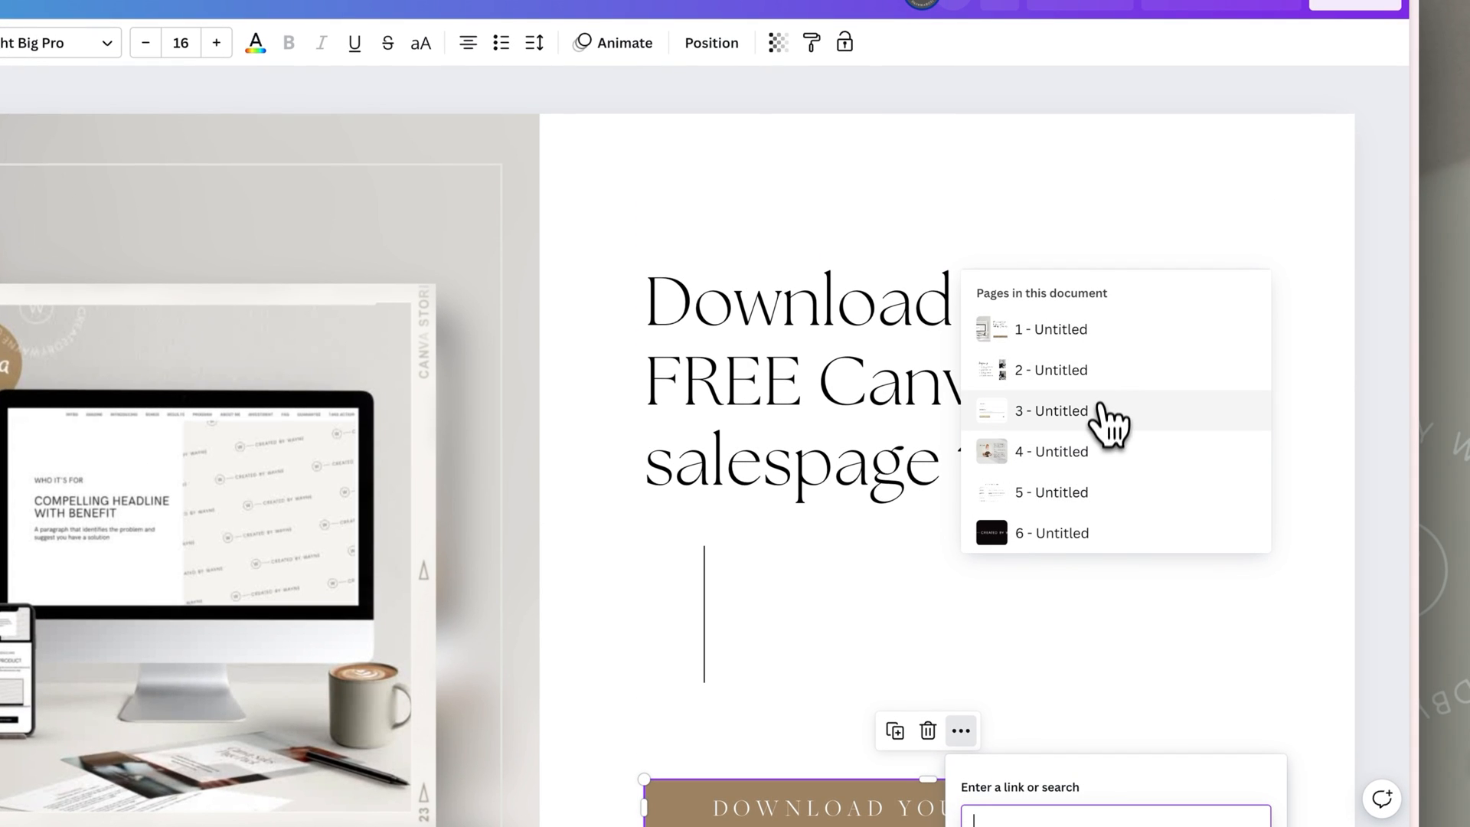
pyautogui.click(1049, 410)
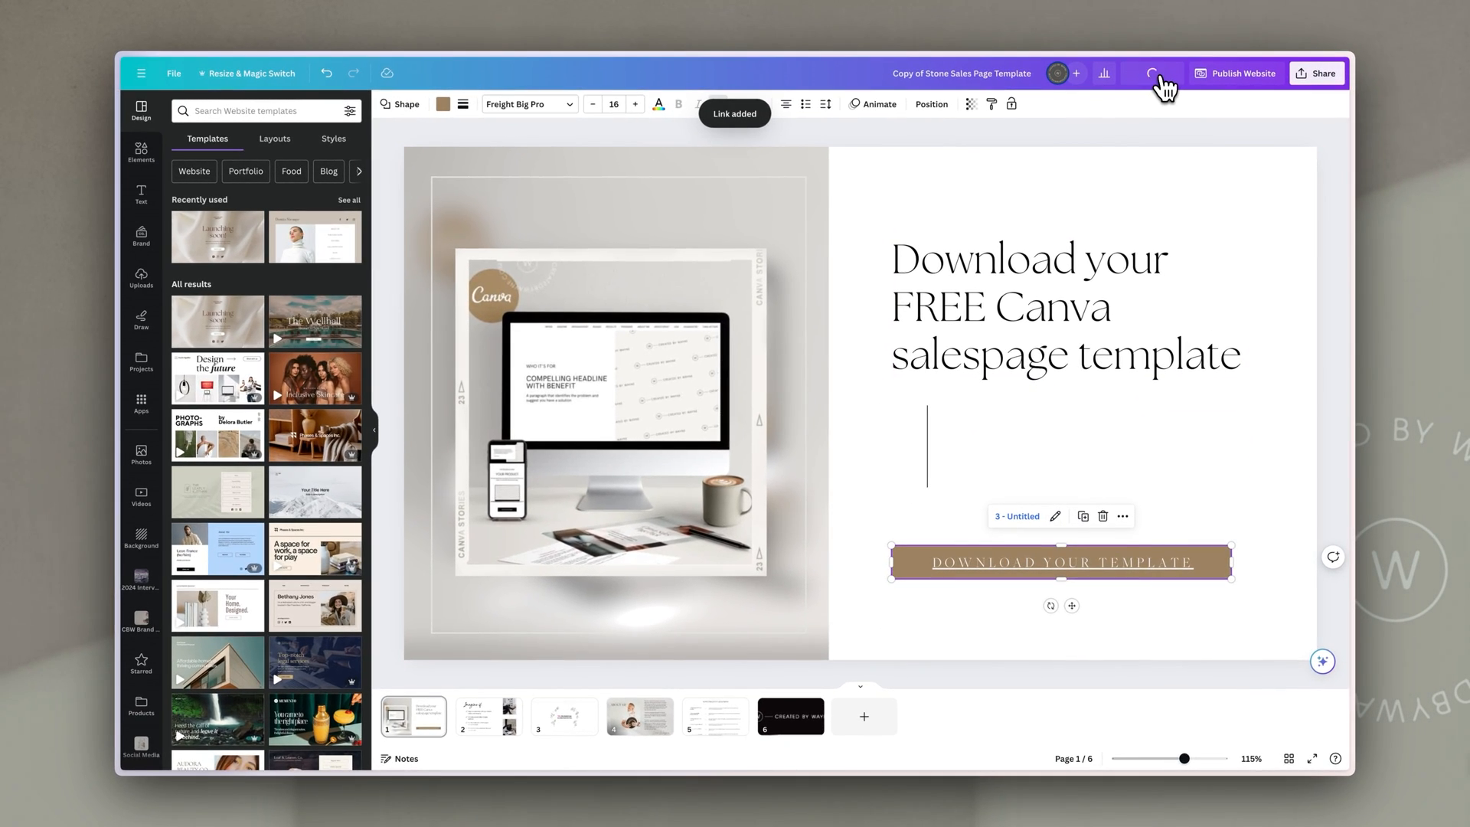
pyautogui.click(1157, 73)
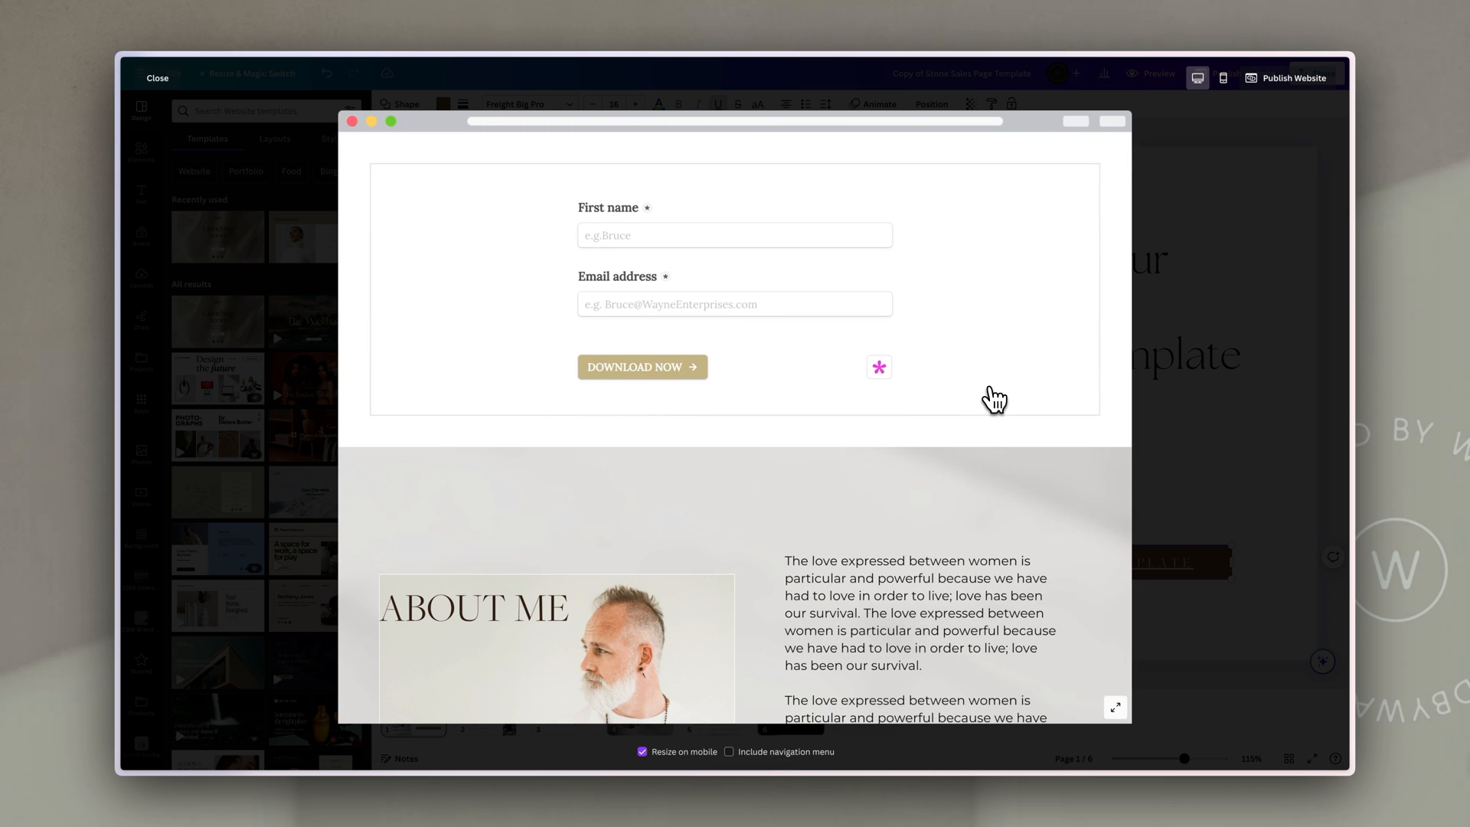
pyautogui.moveTo(1030, 395)
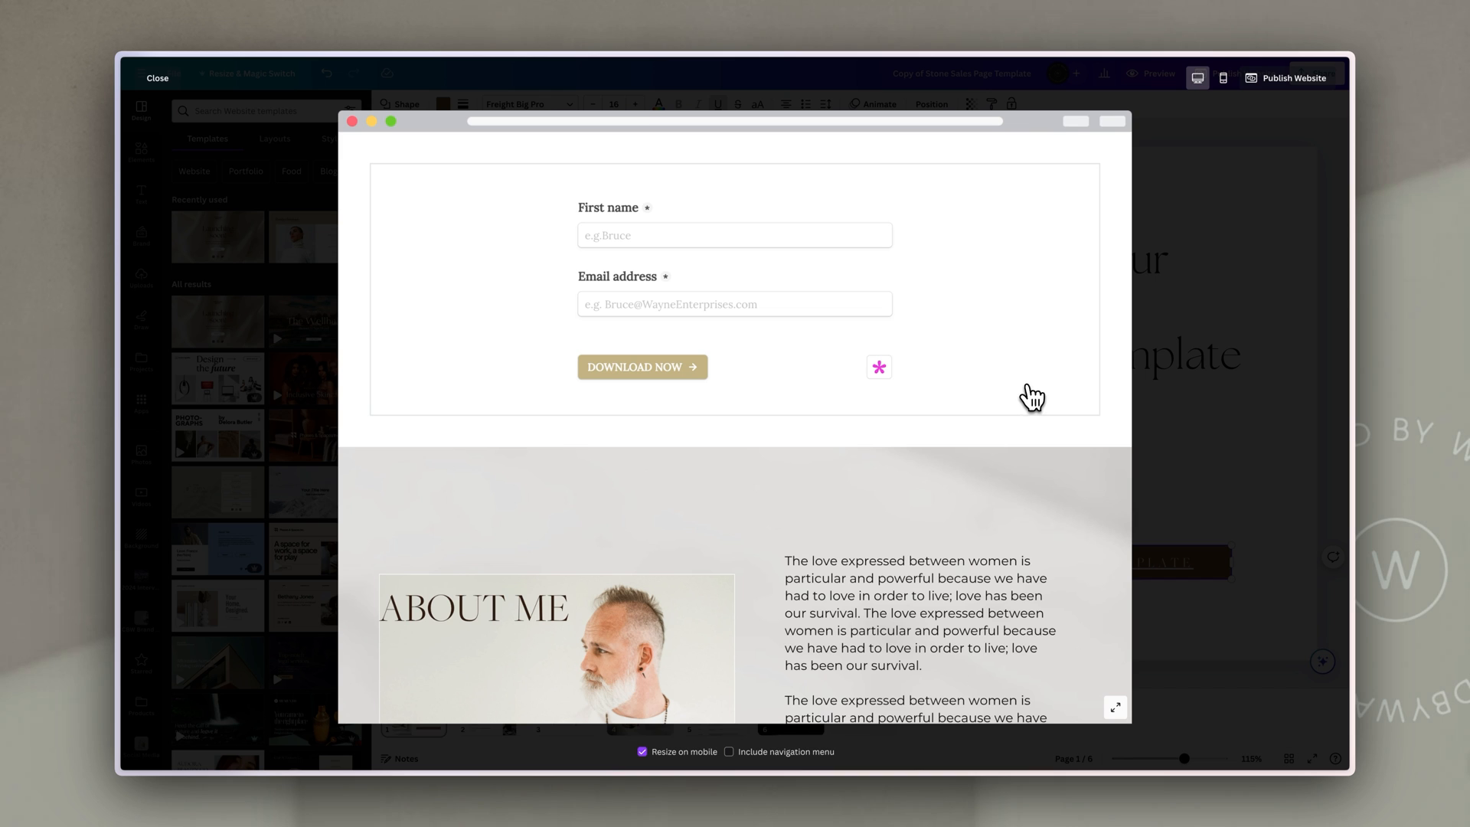
# - Scroll through the desktop preview past the embedded signup form and later sections
pyautogui.scroll(-3)
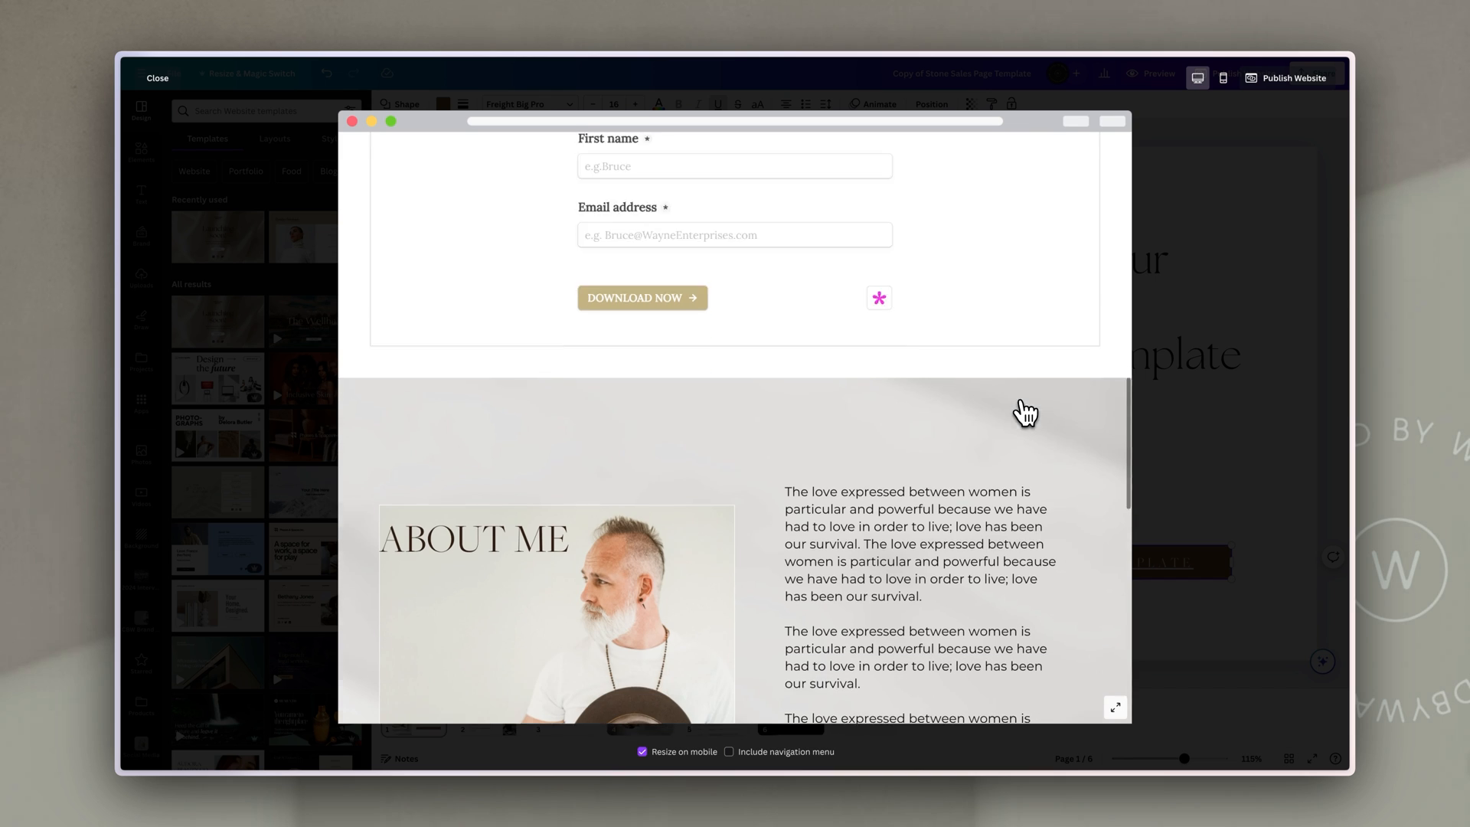
pyautogui.scroll(-3)
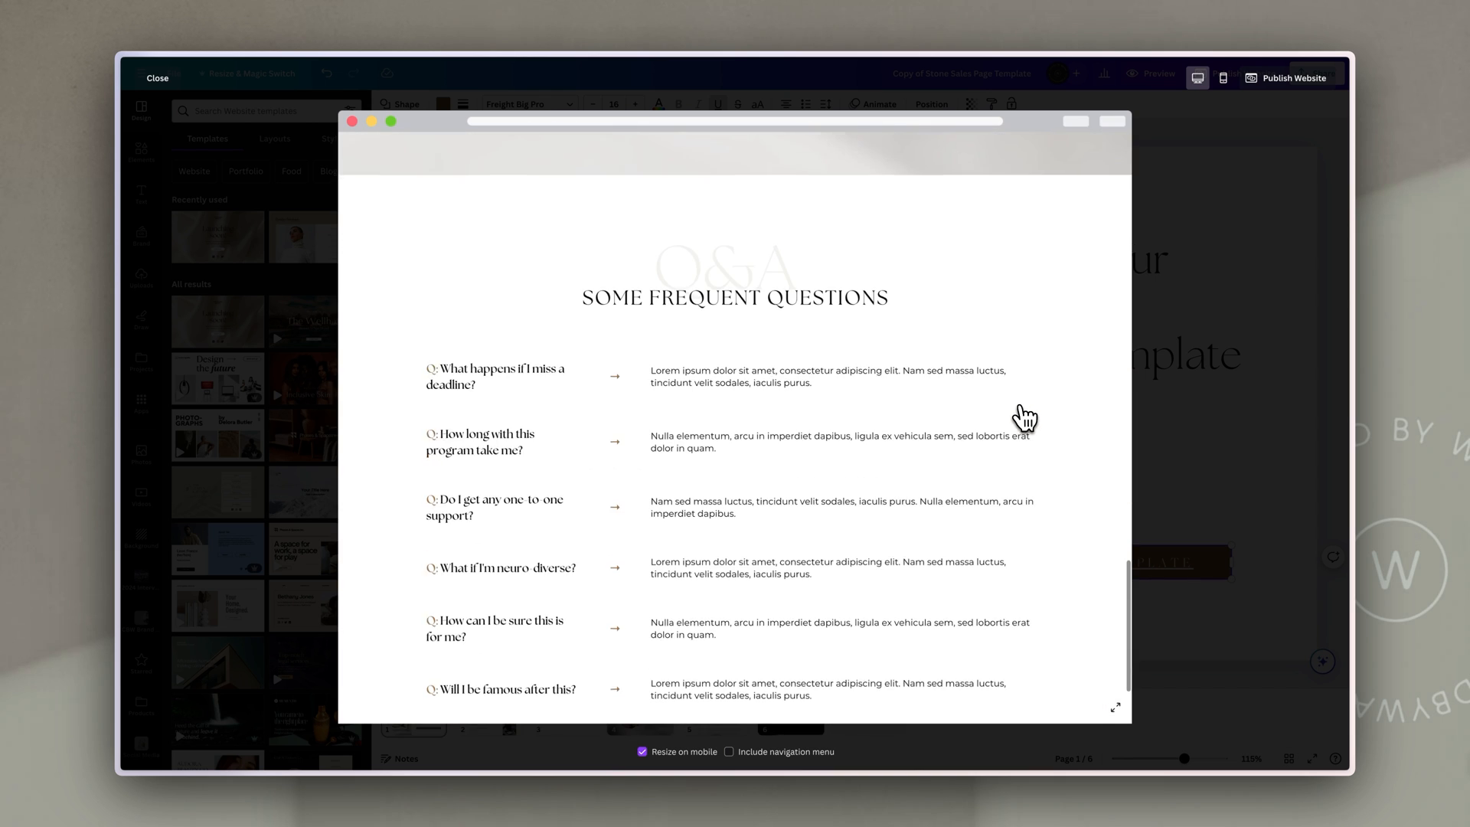
pyautogui.scroll(3)
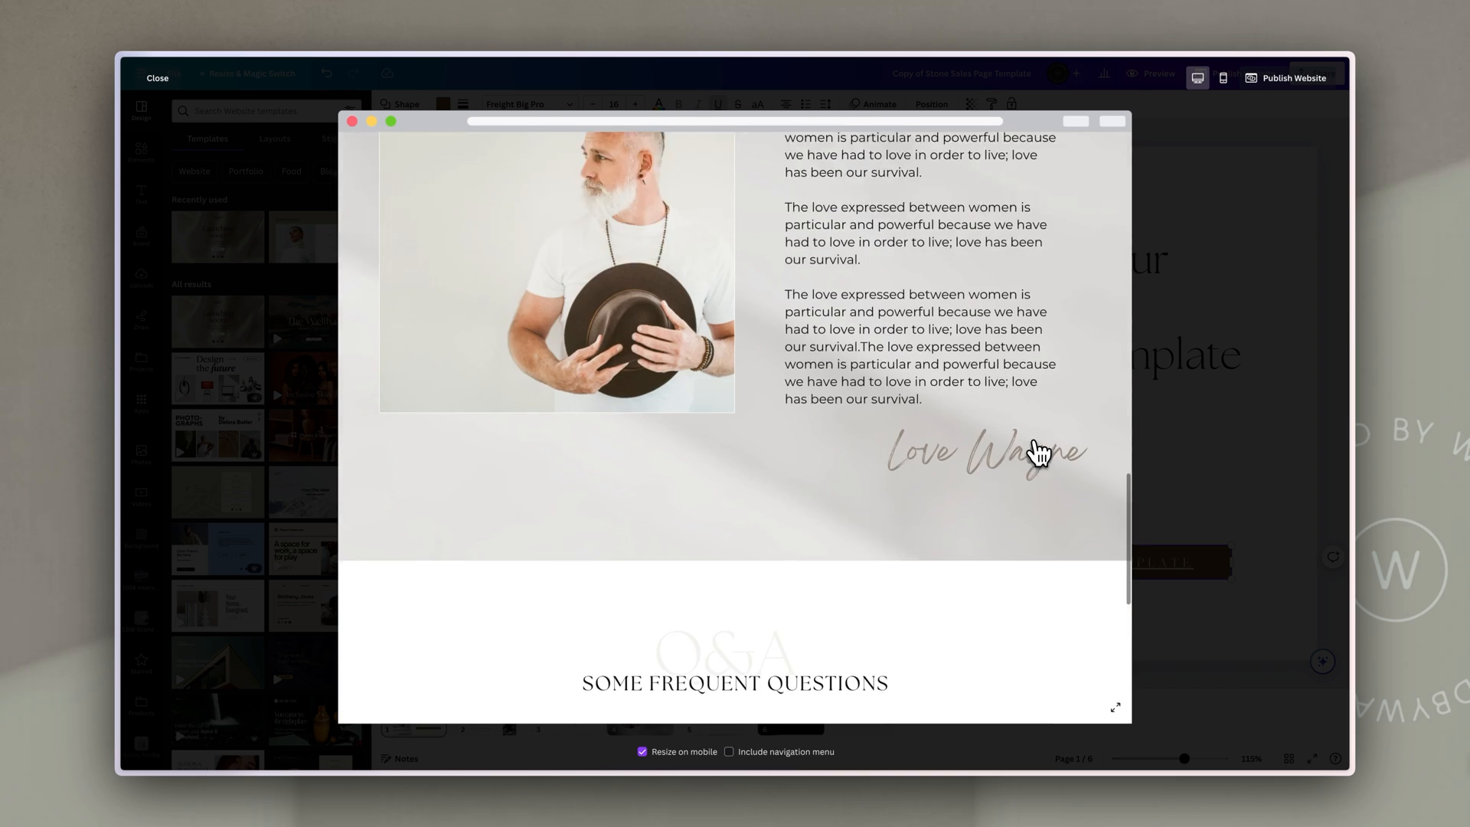
pyautogui.scroll(-3)
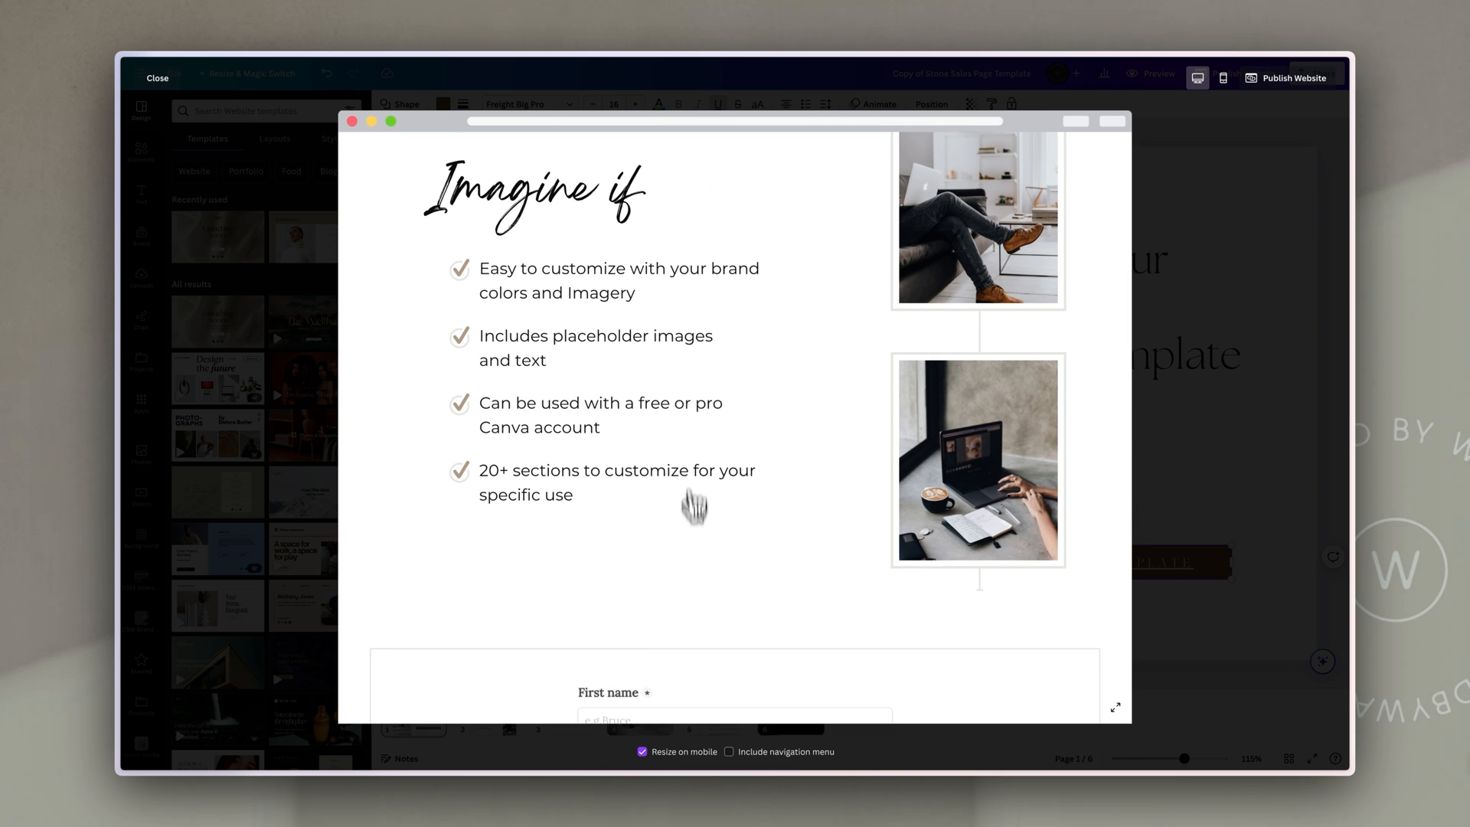
pyautogui.scroll(-3)
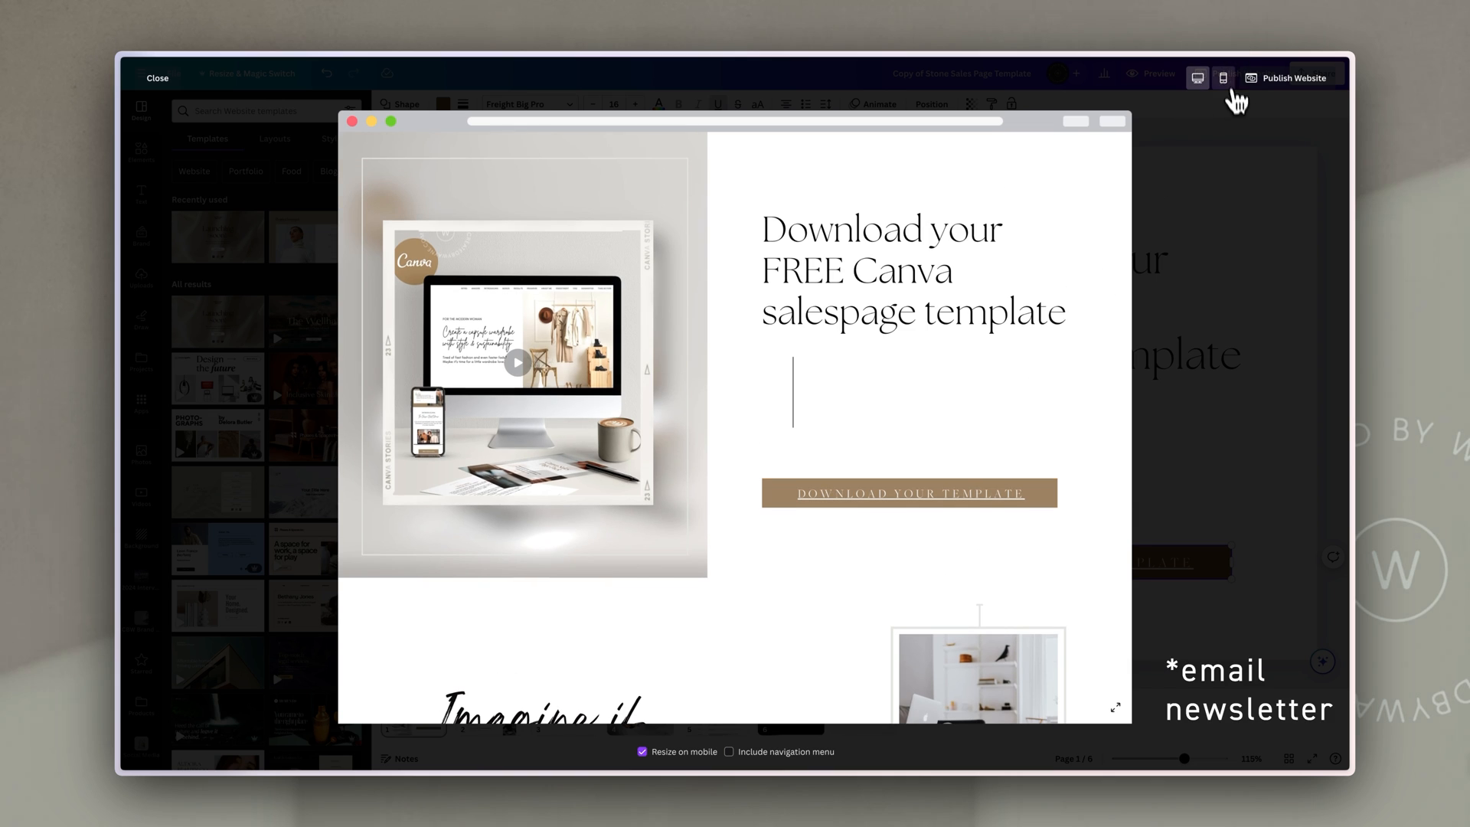
# - Switch the preview to mobile and scroll past the hero and 'Imagine if' list
pyautogui.click(1223, 76)
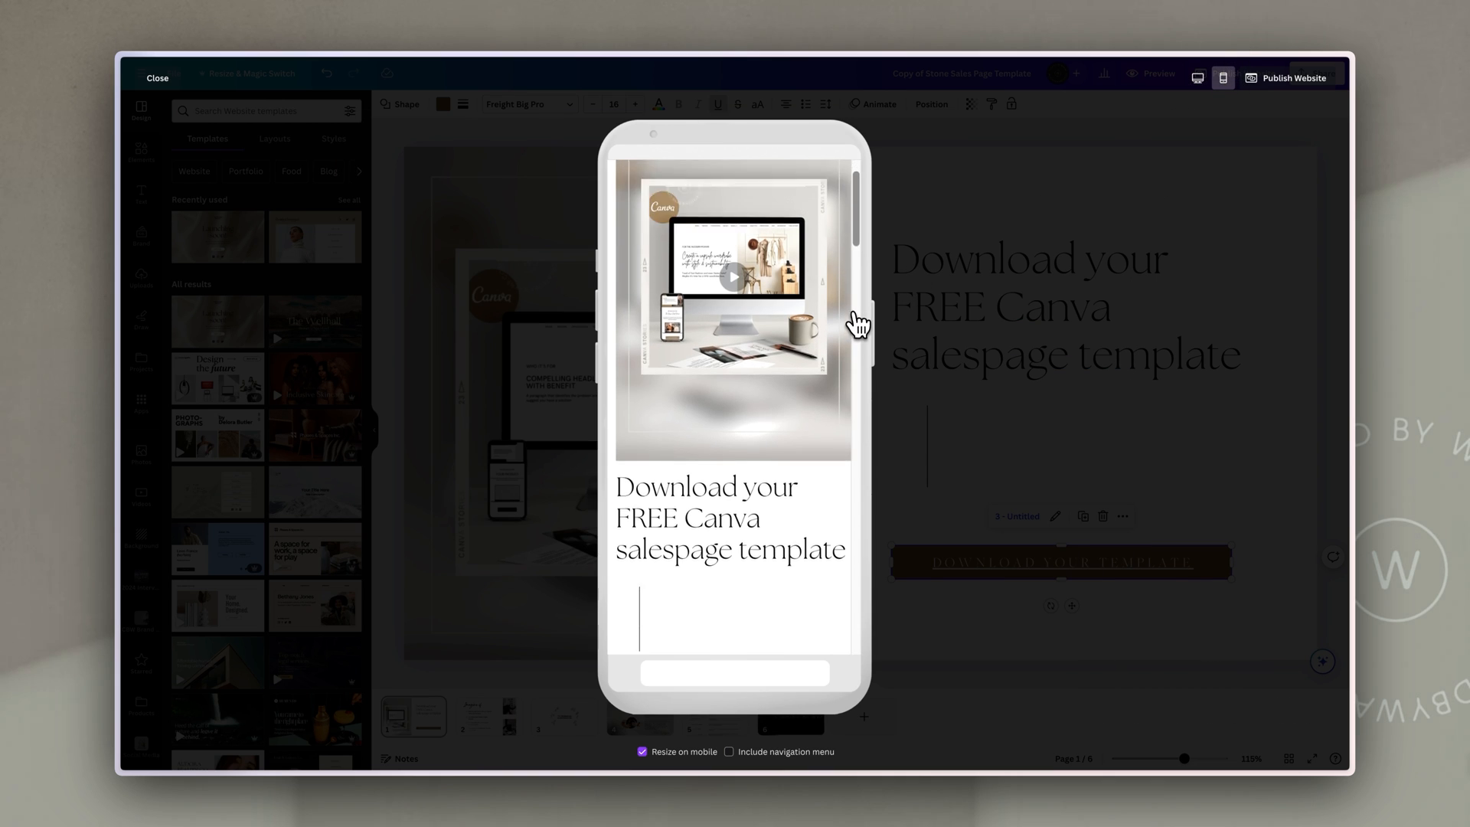
pyautogui.scroll(-3)
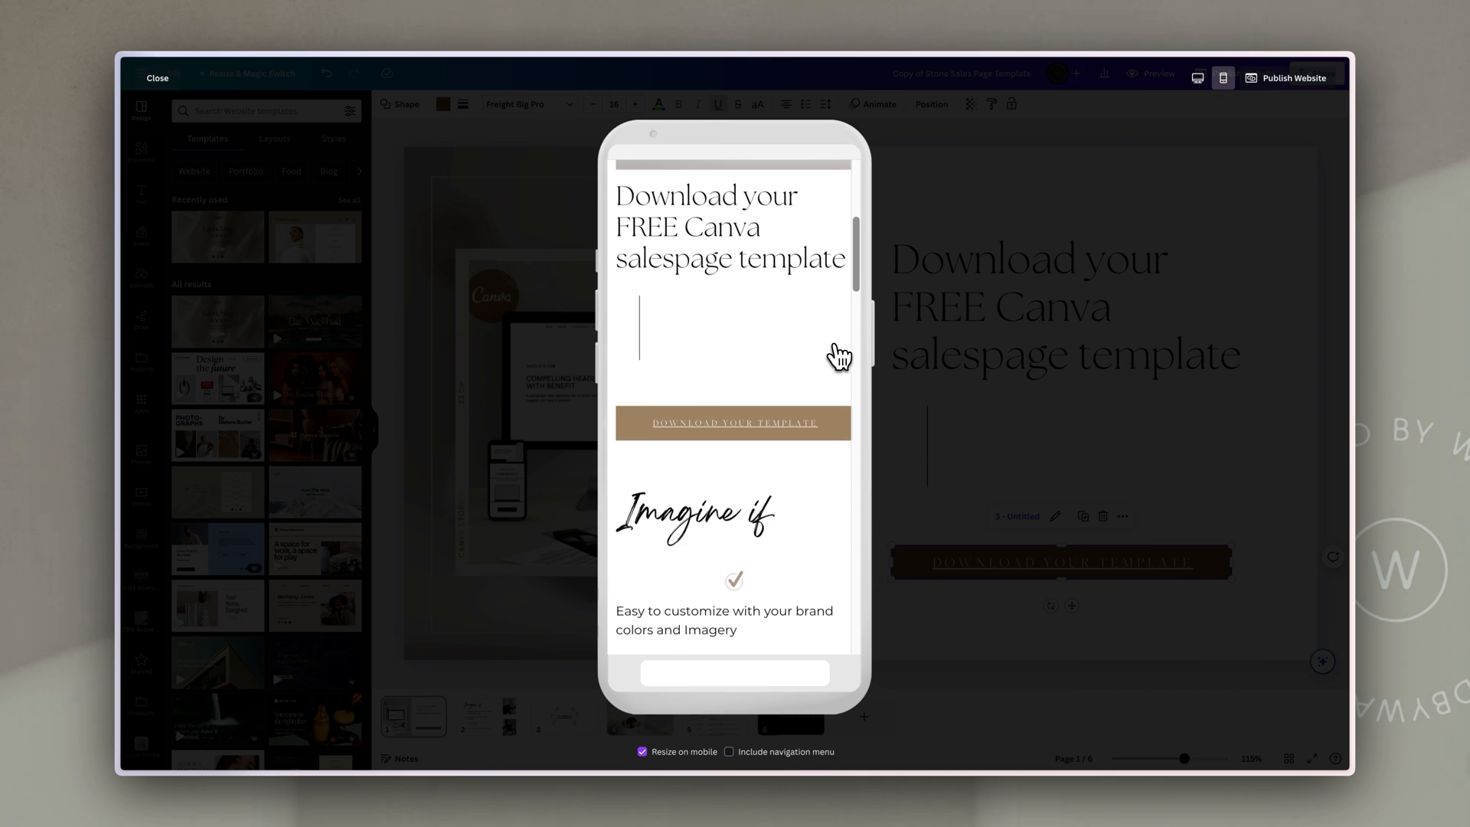
pyautogui.scroll(-3)
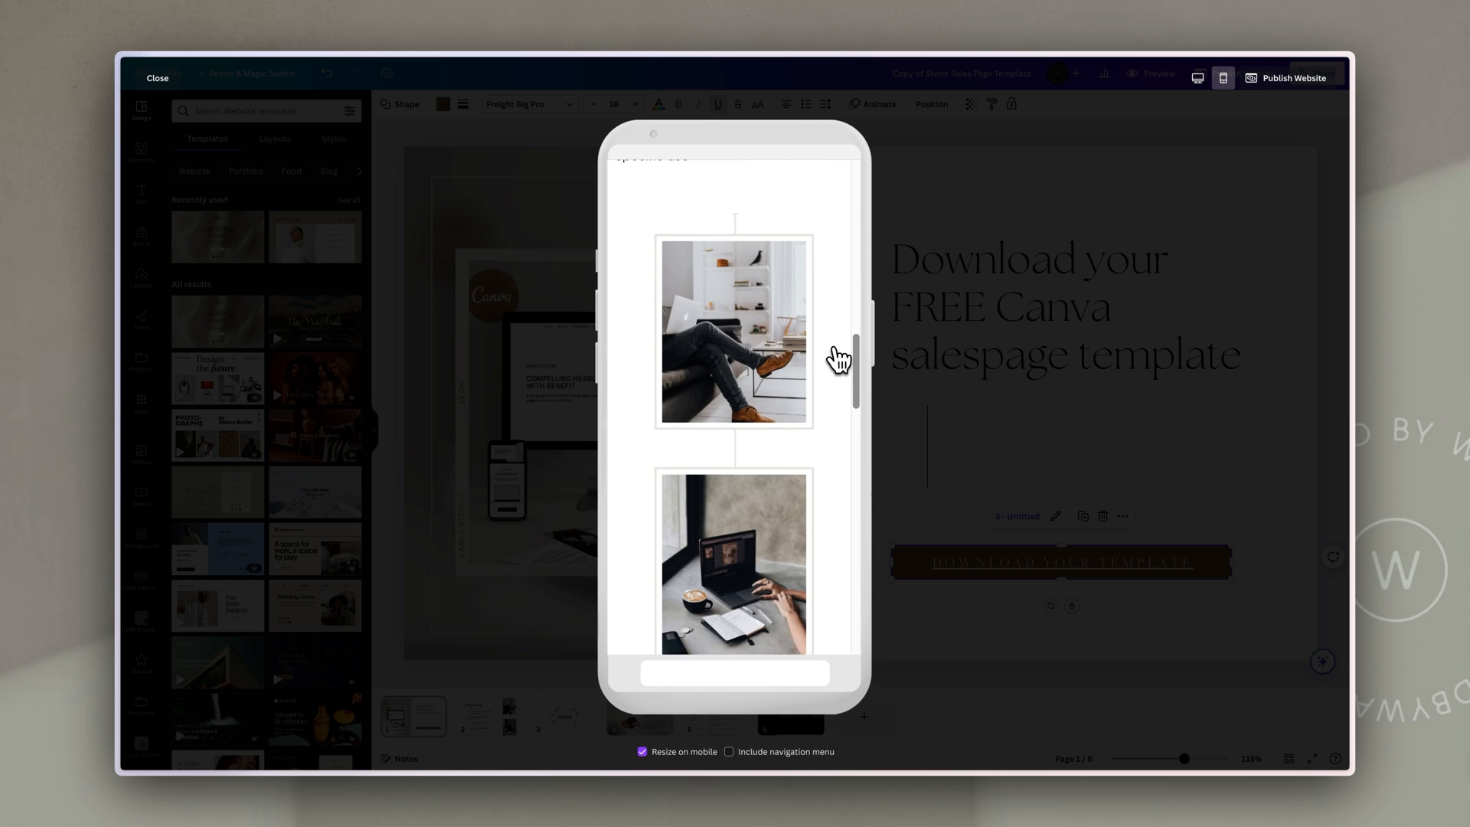